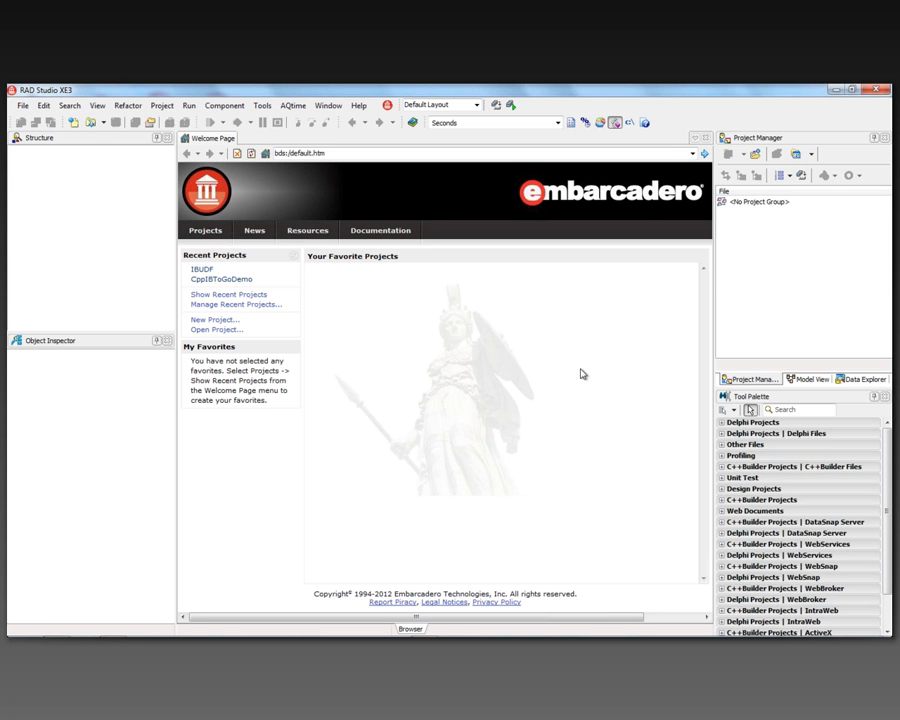
pyautogui.moveTo(370, 332)
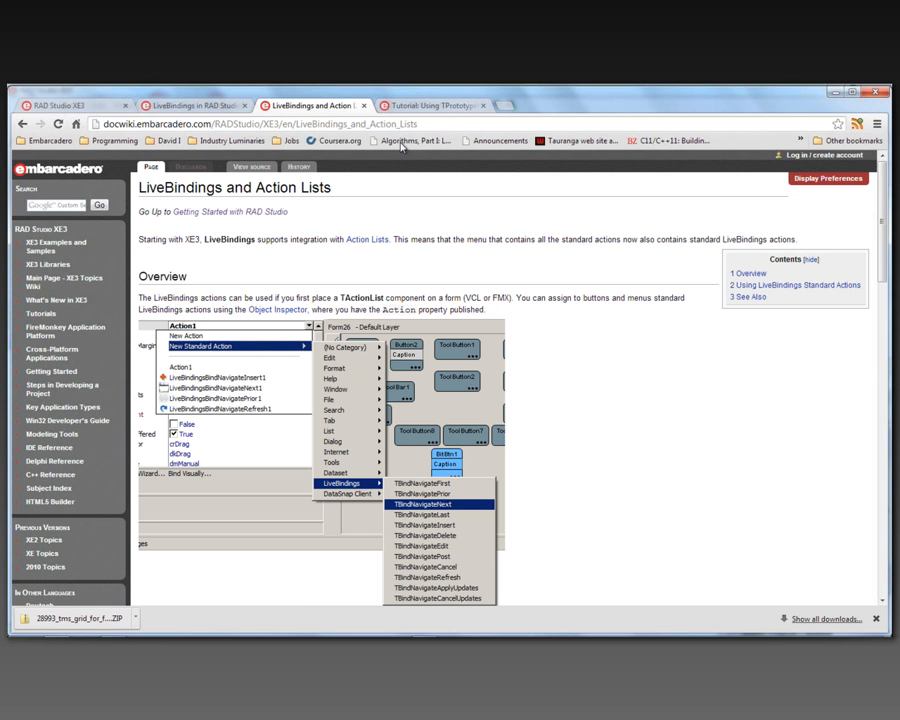
pyautogui.moveTo(290, 344)
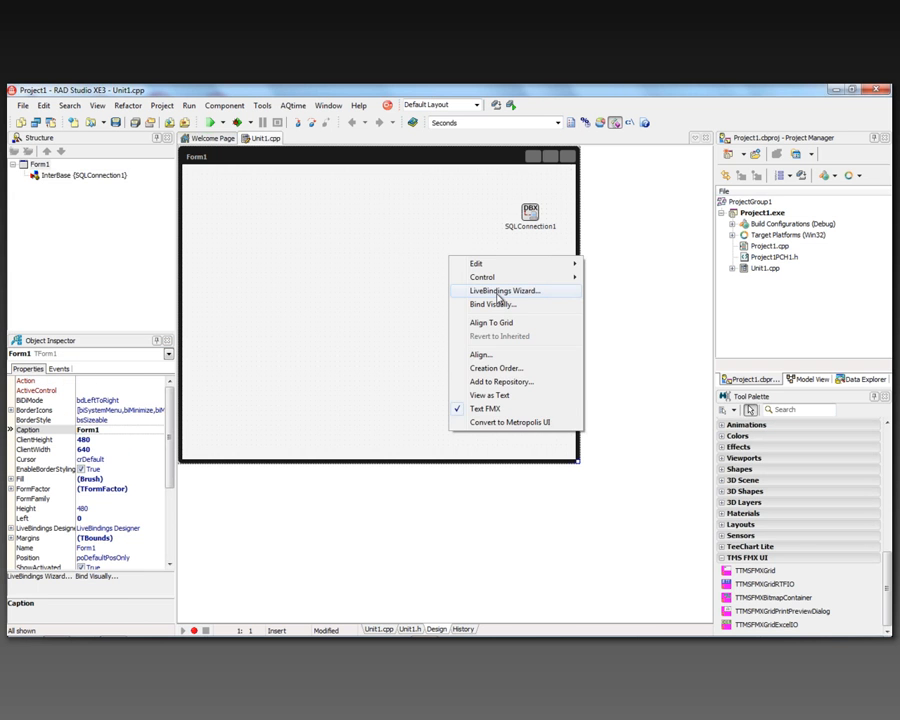
# Step: Start the LiveBindings Wizard to link a new TStringGrid with a new TBindSourceDBX data source
pyautogui.click(504, 292)
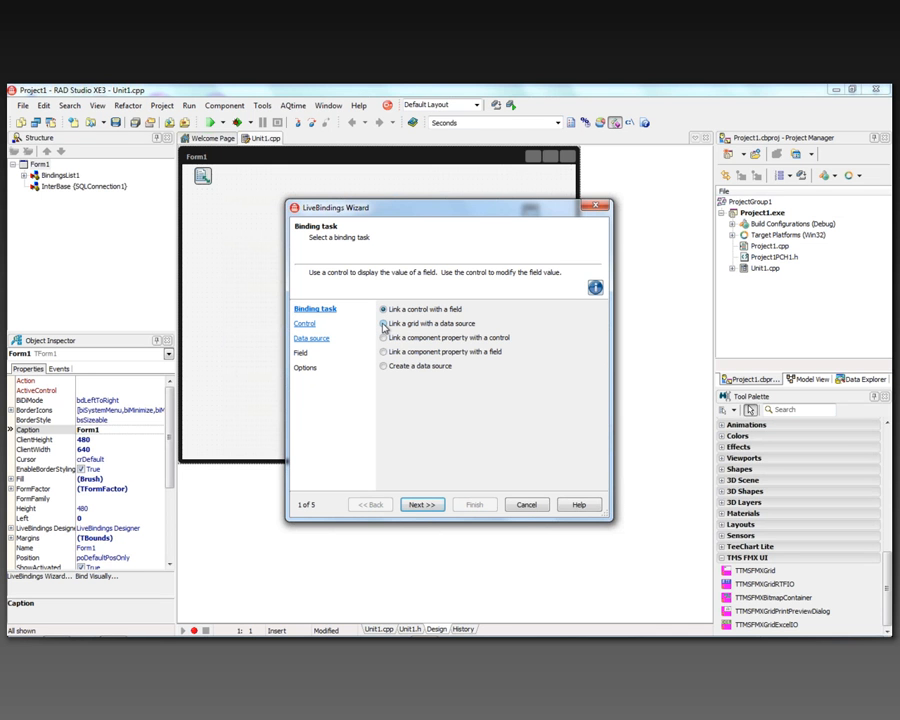
pyautogui.click(420, 504)
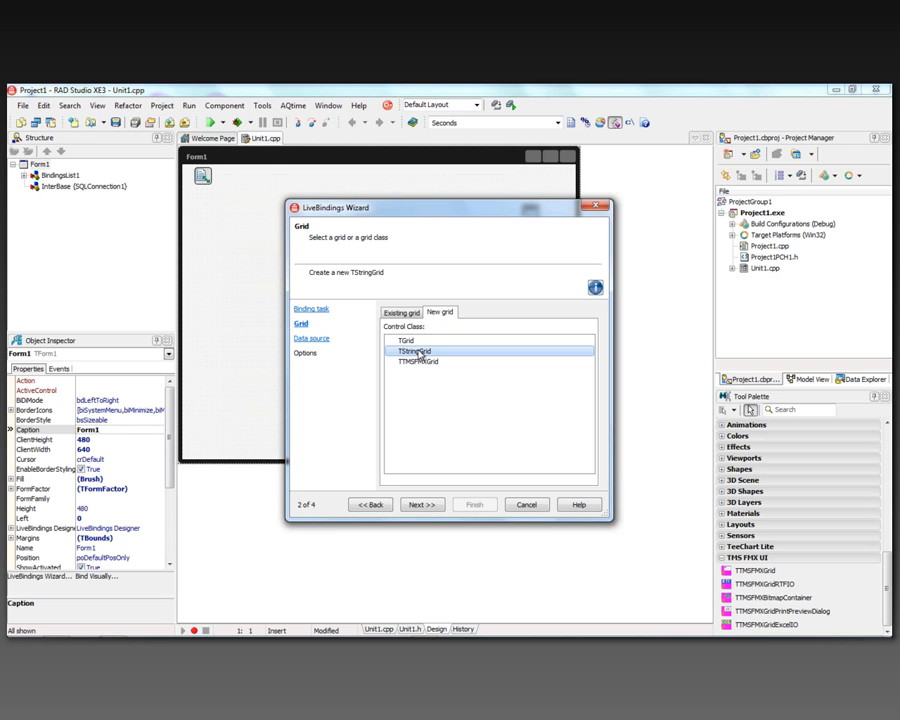
pyautogui.click(420, 504)
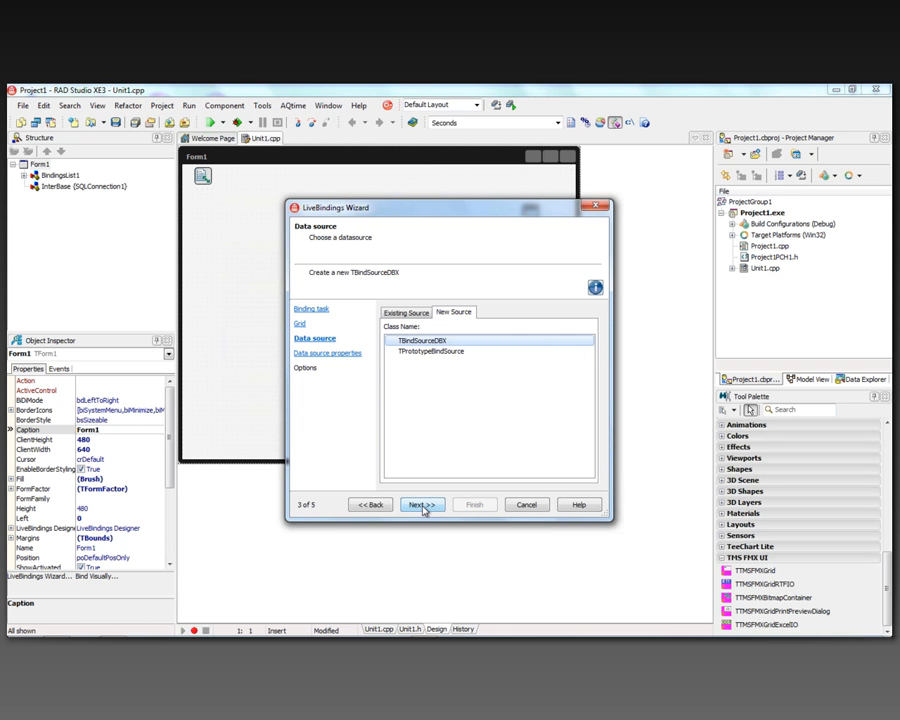
pyautogui.click(422, 504)
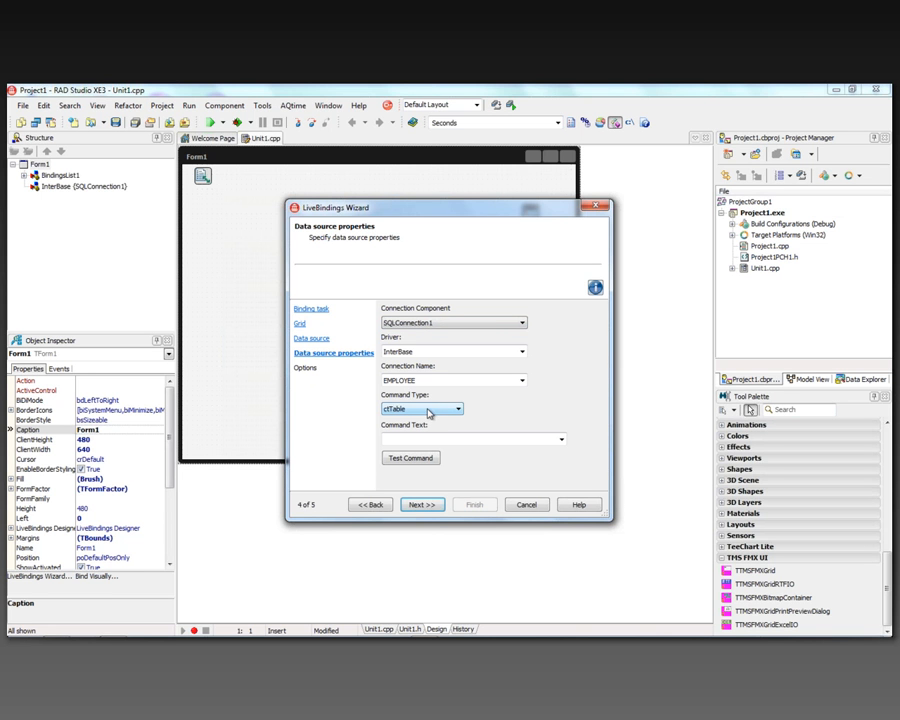
pyautogui.moveTo(452, 416)
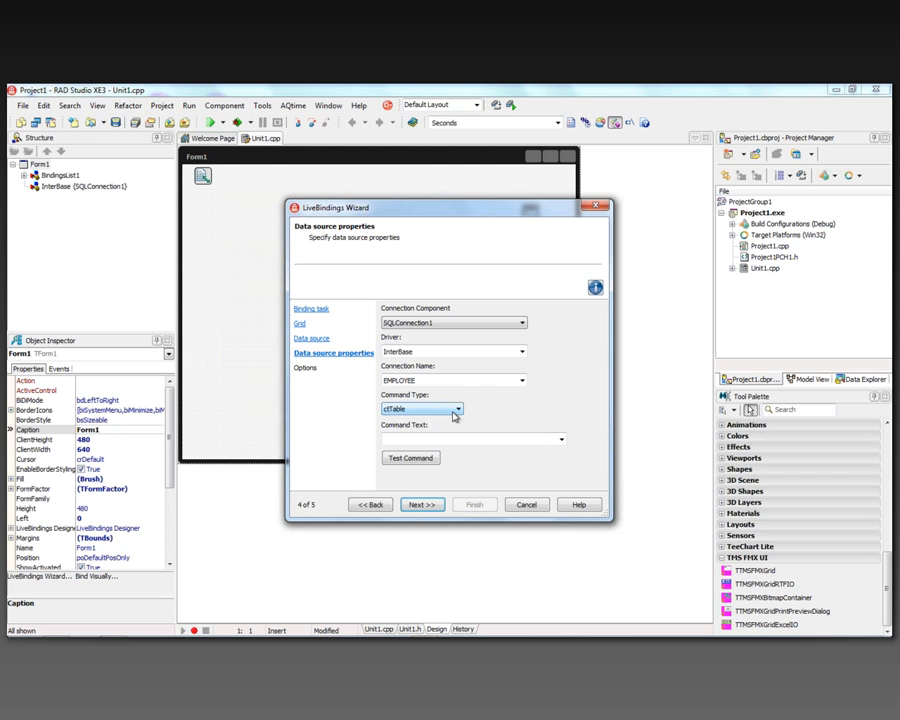
# Step: Set the data source to ctQuery 'select * from customer', include a navigator, and finish the wizard
pyautogui.click(456, 408)
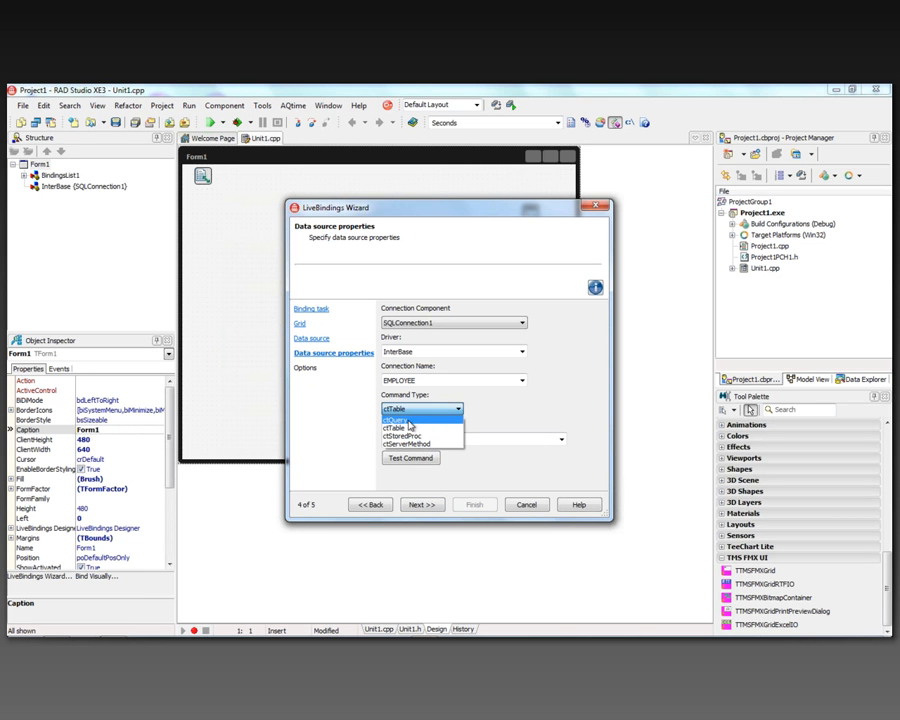
pyautogui.click(416, 418)
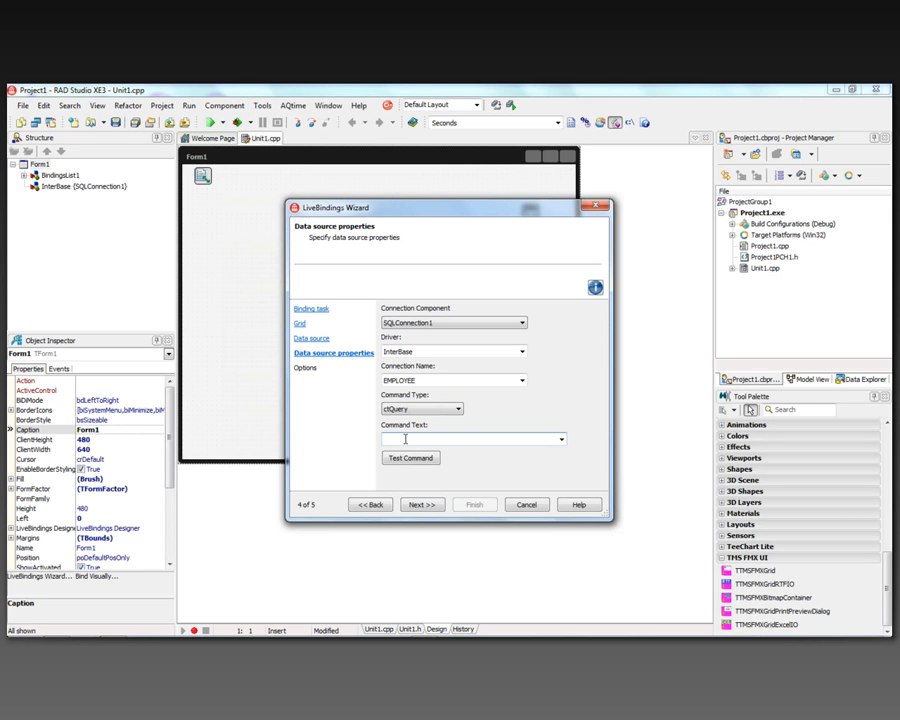
pyautogui.write('select * from customer')
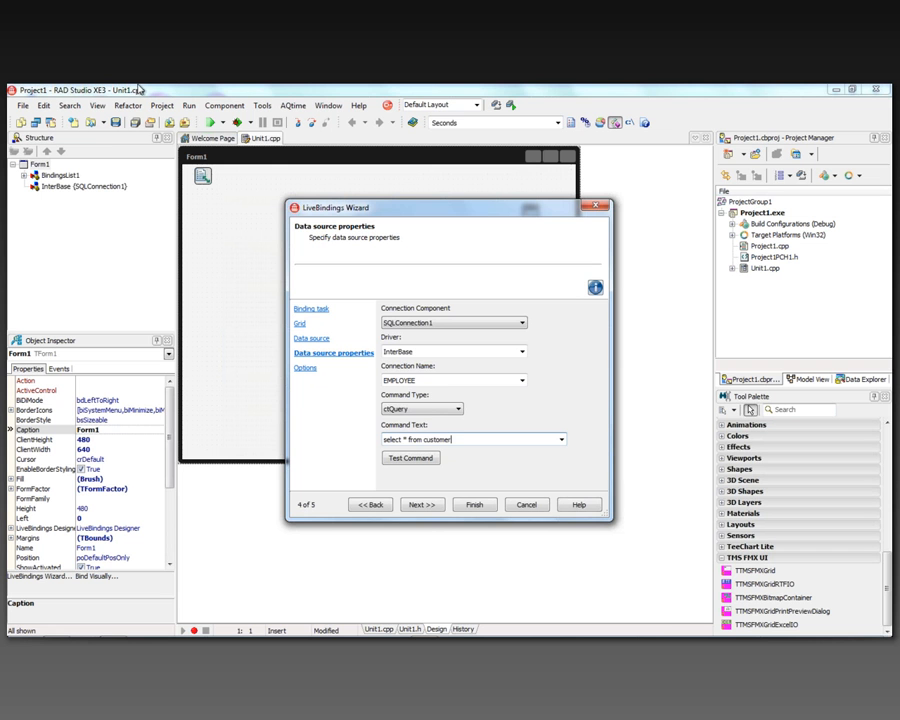
pyautogui.click(410, 456)
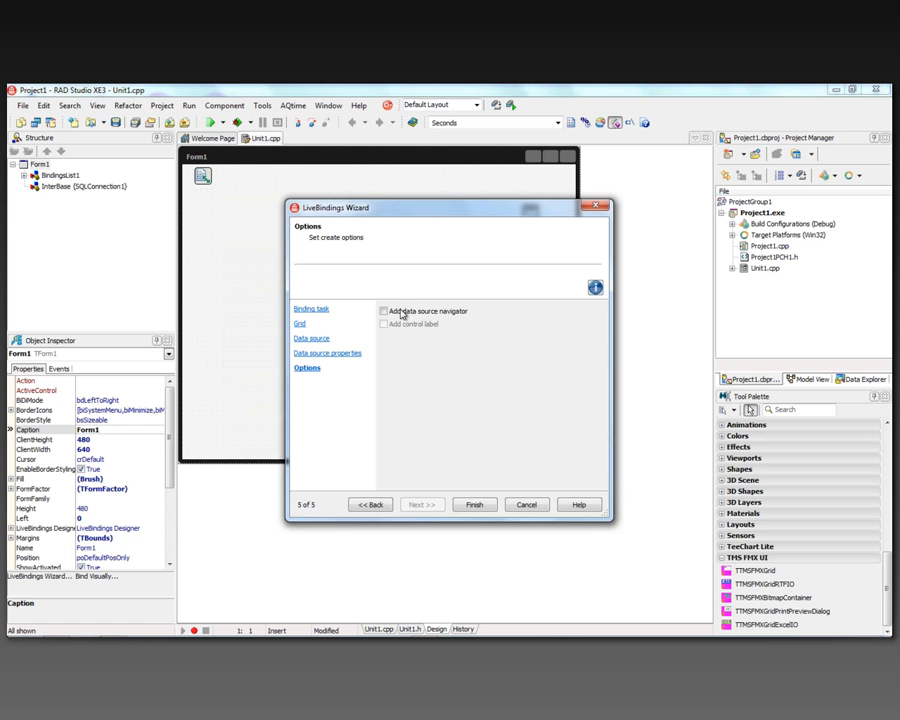
pyautogui.click(384, 312)
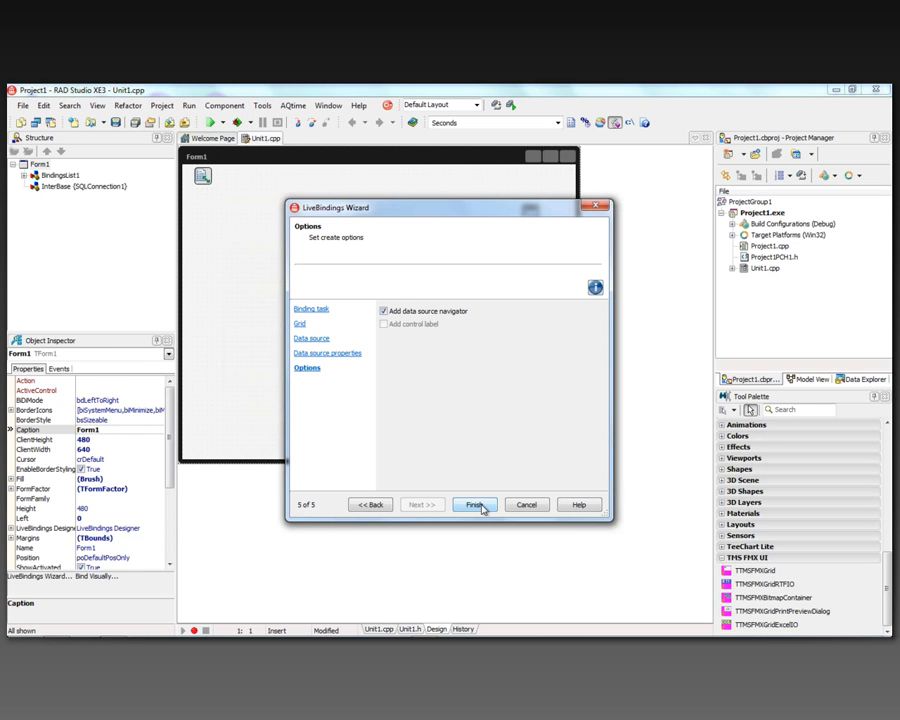
pyautogui.click(474, 504)
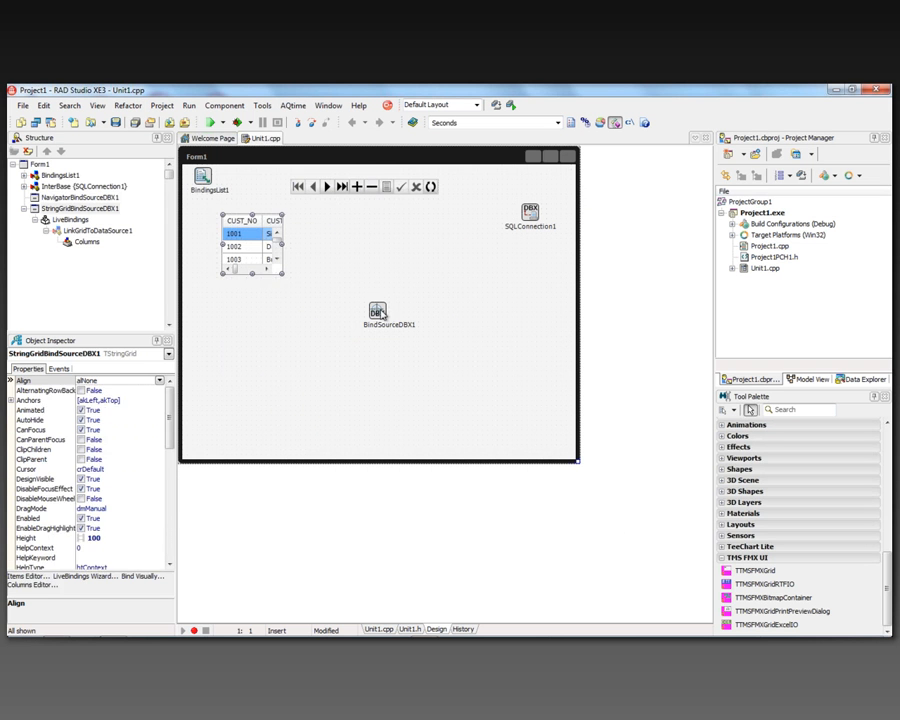
# Step: Enlarge the string grid so it shows live customer records at design time
pyautogui.moveTo(378, 312); pyautogui.dragTo(524, 256)
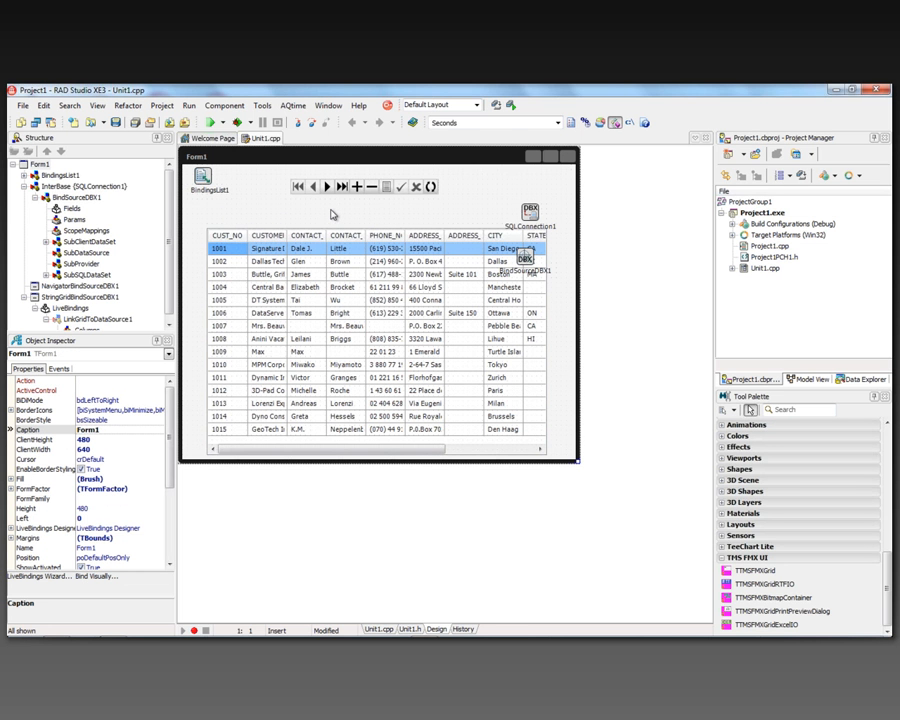
pyautogui.moveTo(344, 198)
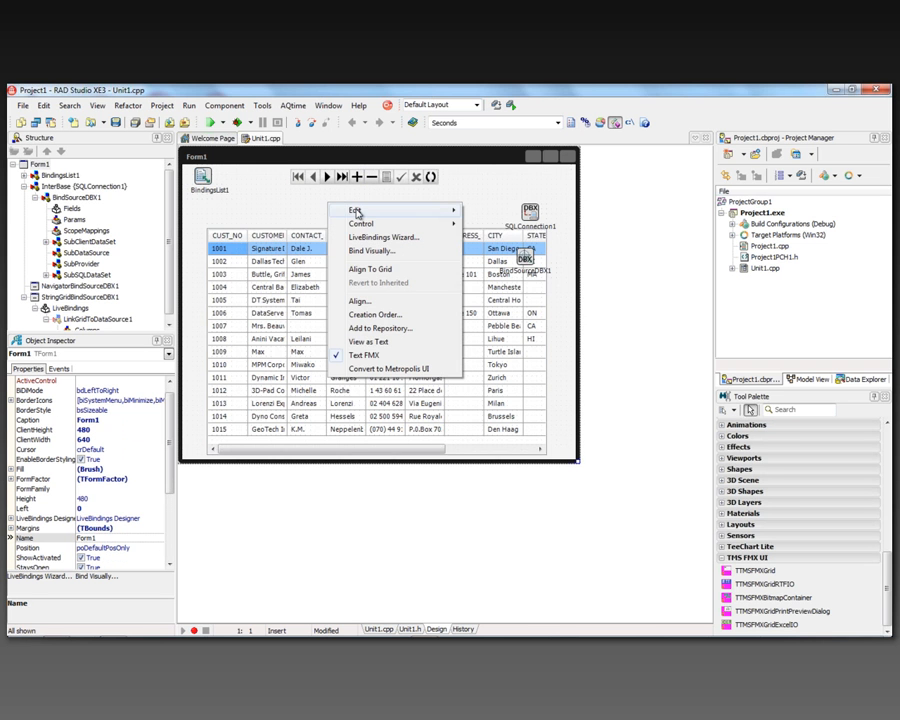
# Step: Create a new labelled edit control bound to BindSourceDBX1's CUSTOMER field via the LiveBindings Wizard
pyautogui.click(384, 236)
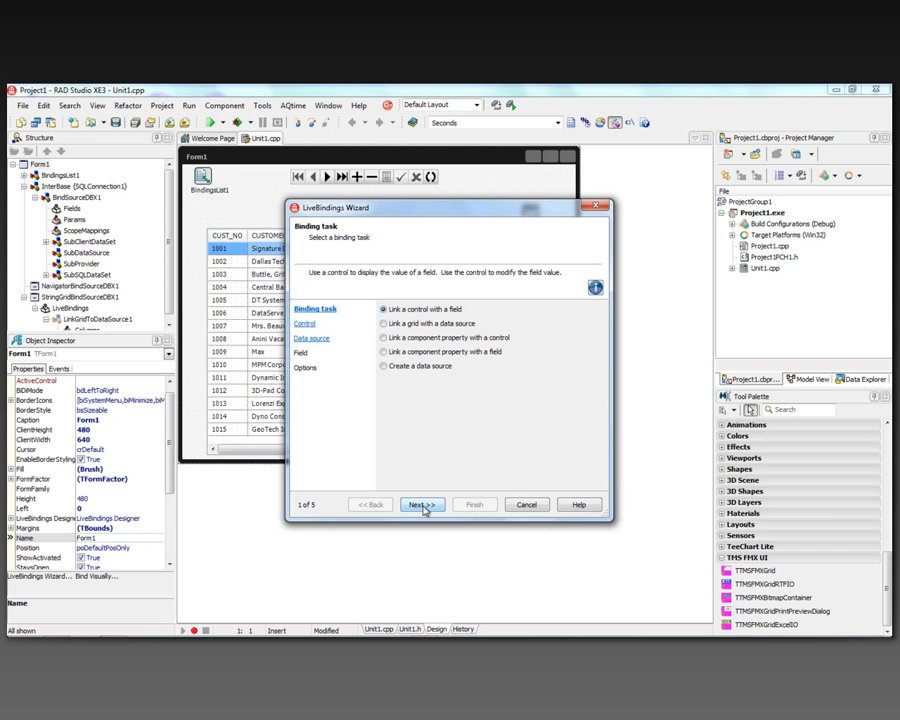
pyautogui.click(420, 504)
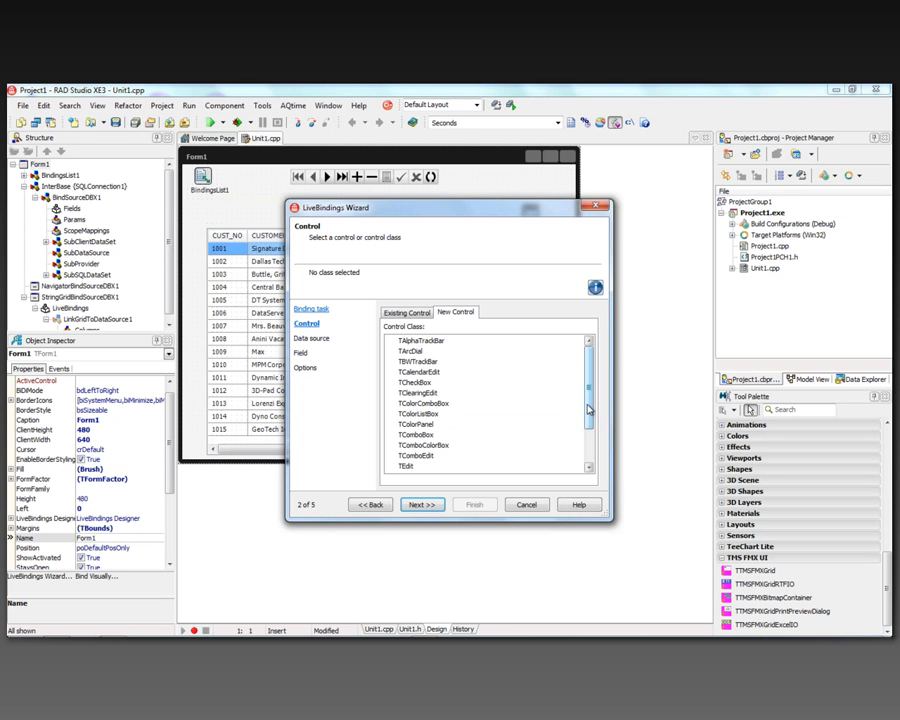
pyautogui.click(422, 504)
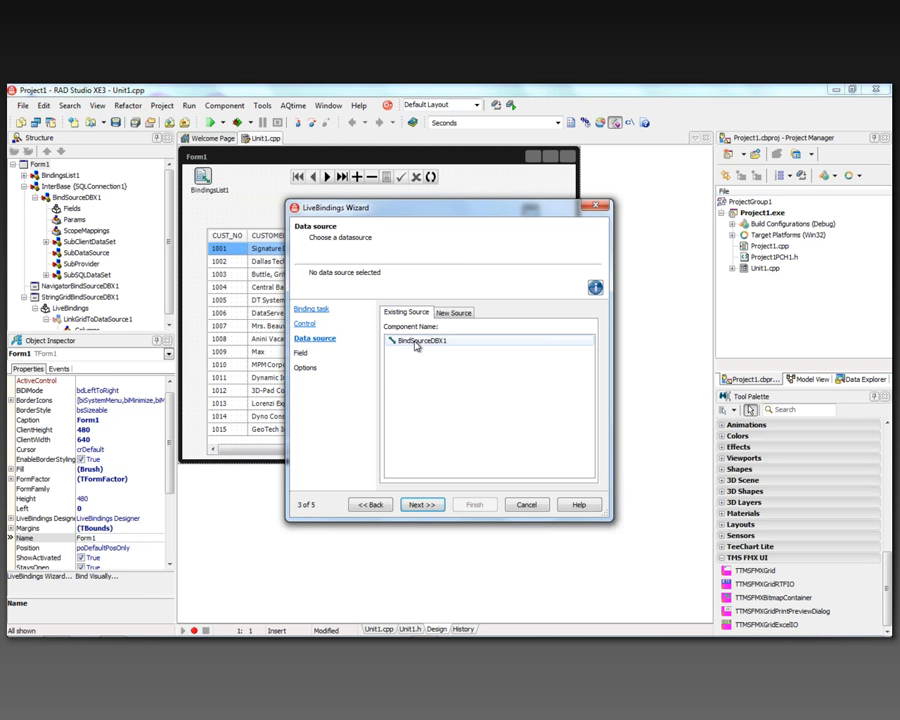
pyautogui.click(420, 504)
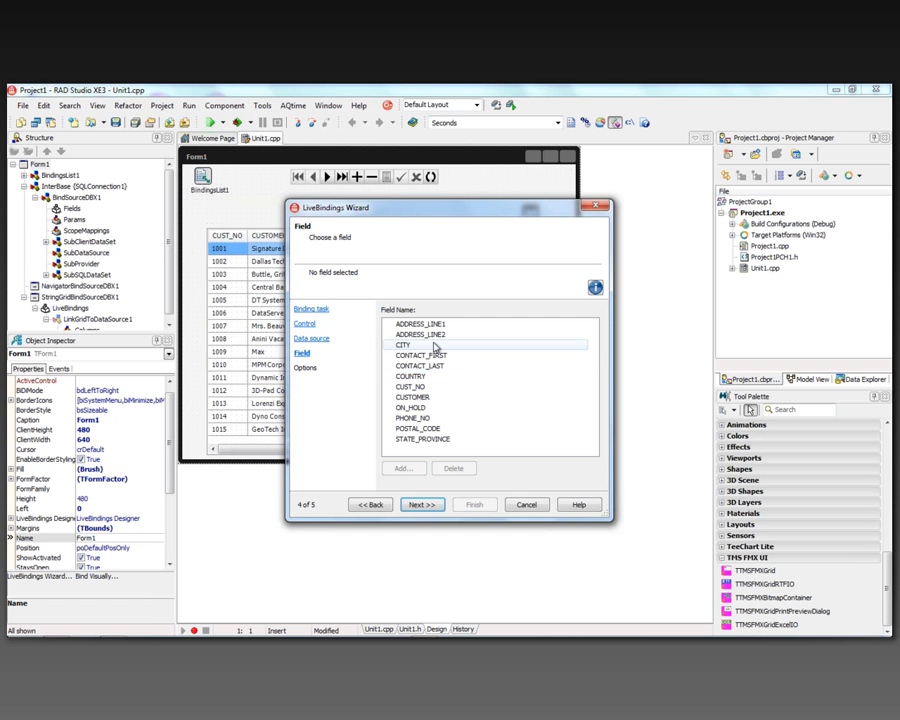
pyautogui.click(422, 504)
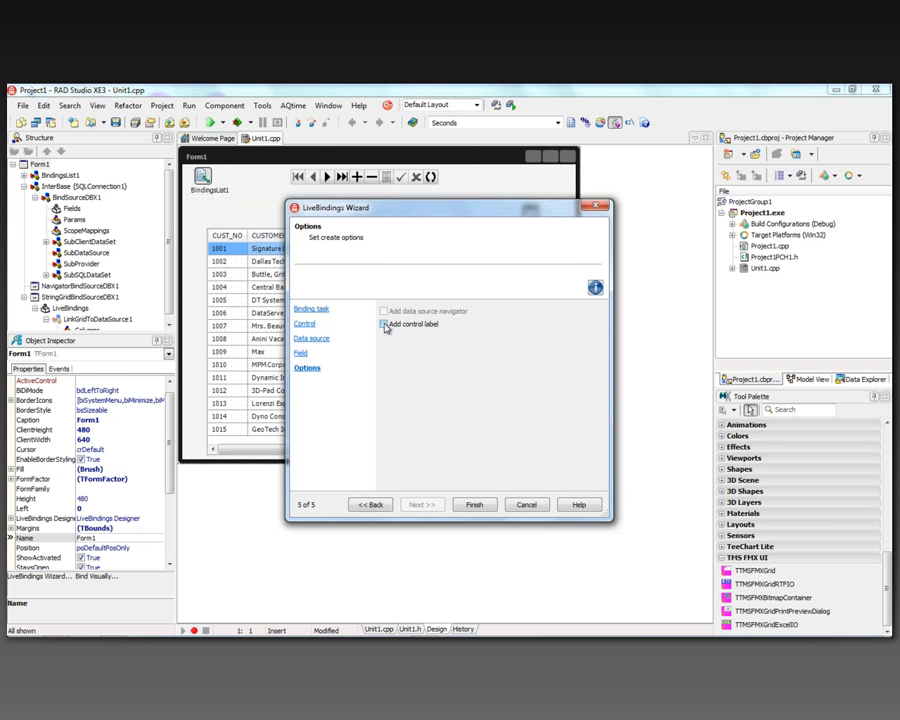
pyautogui.click(474, 504)
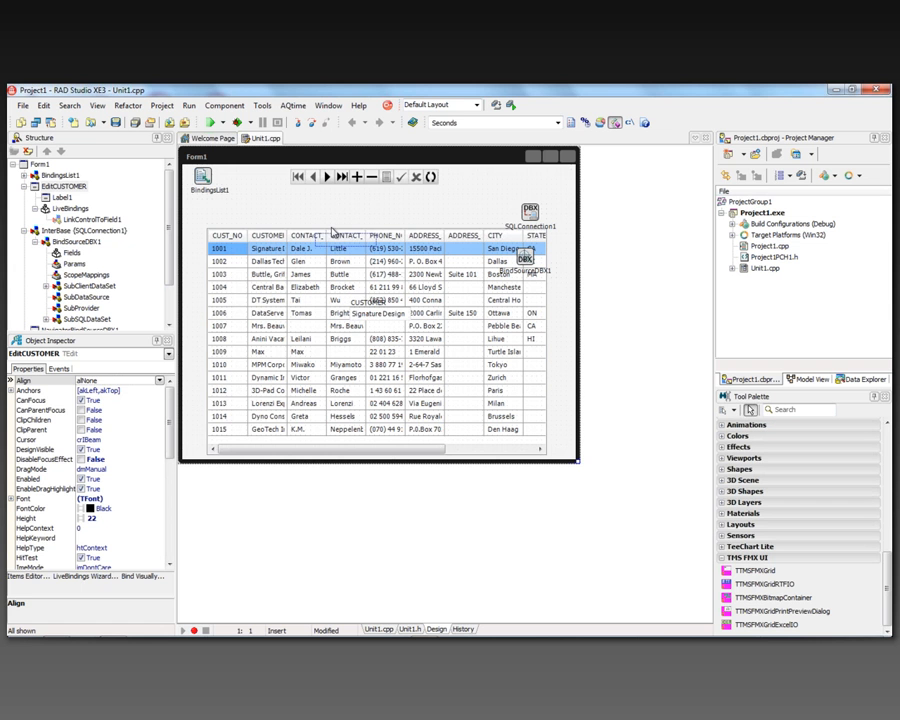
pyautogui.click(332, 210)
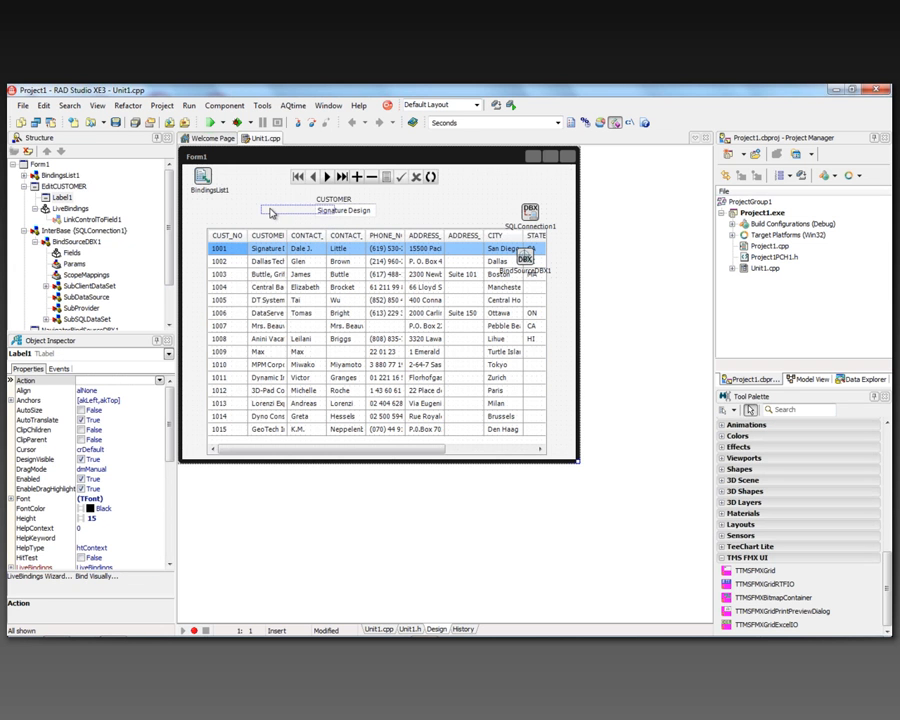
# Step: Drop four TButton components in a row above the customer grid
pyautogui.click(376, 210)
pyautogui.write('First')
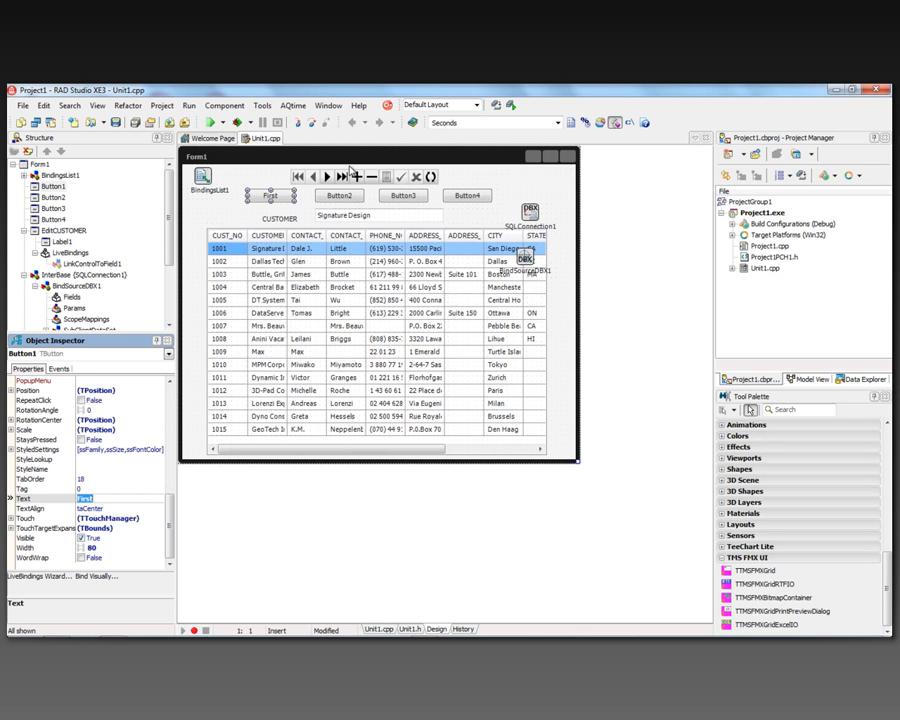
pyautogui.click(402, 196)
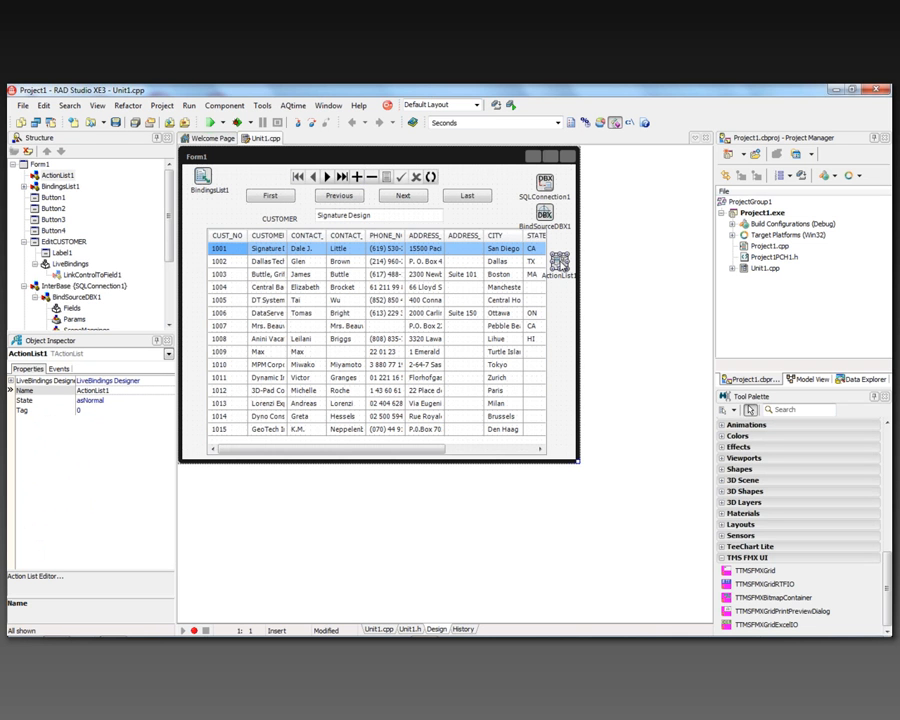
# Step: Select the First button to assign it a LiveBindings standard navigation action
pyautogui.click(270, 196)
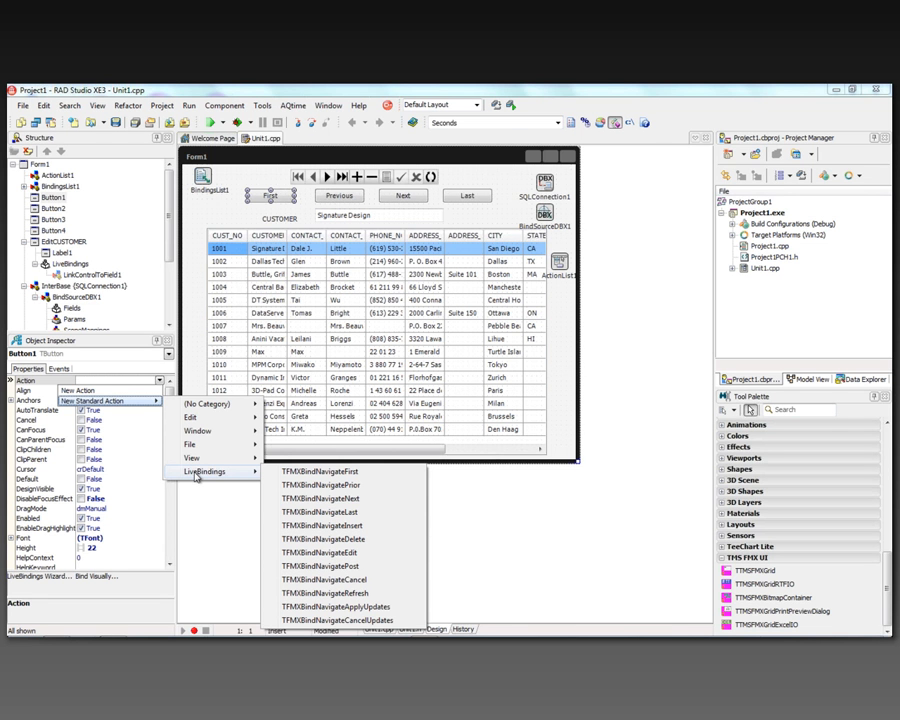
pyautogui.moveTo(320, 472)
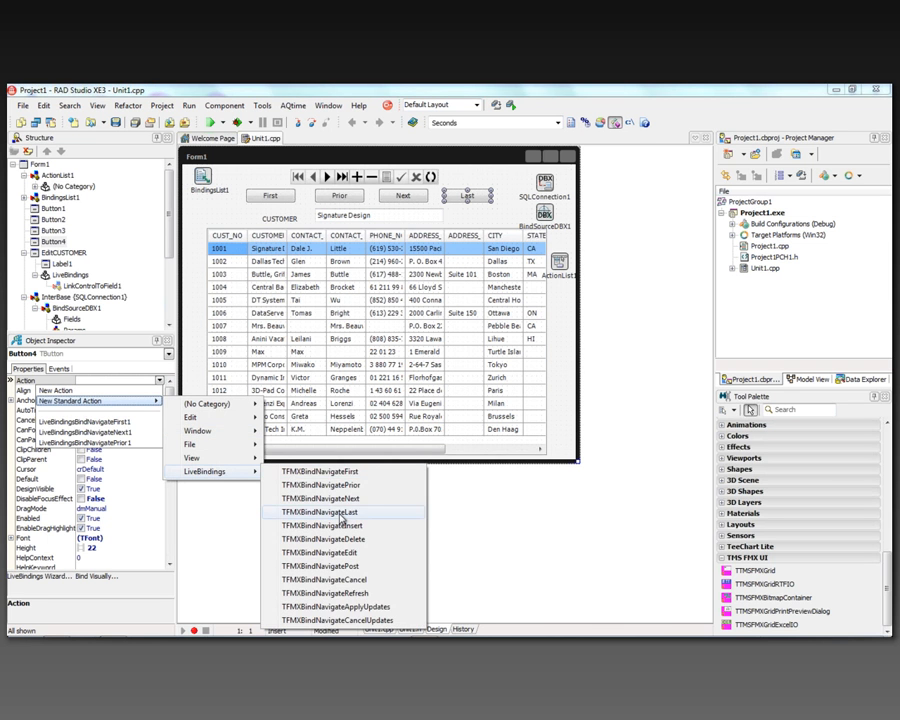
# Step: Add the TFMXBindNavigateLast action to ActionList1 alongside First, Prior and Next
pyautogui.click(318, 512)
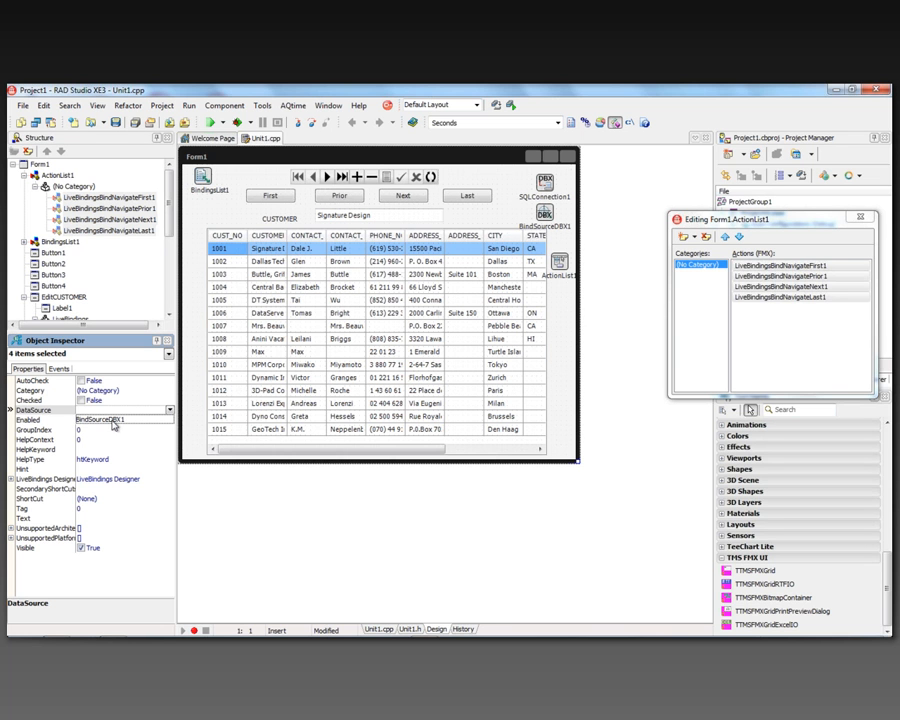
# Step: Point the four navigate actions at BindSourceDB1 and attach them to their buttons, checking First and Prior
pyautogui.click(270, 196)
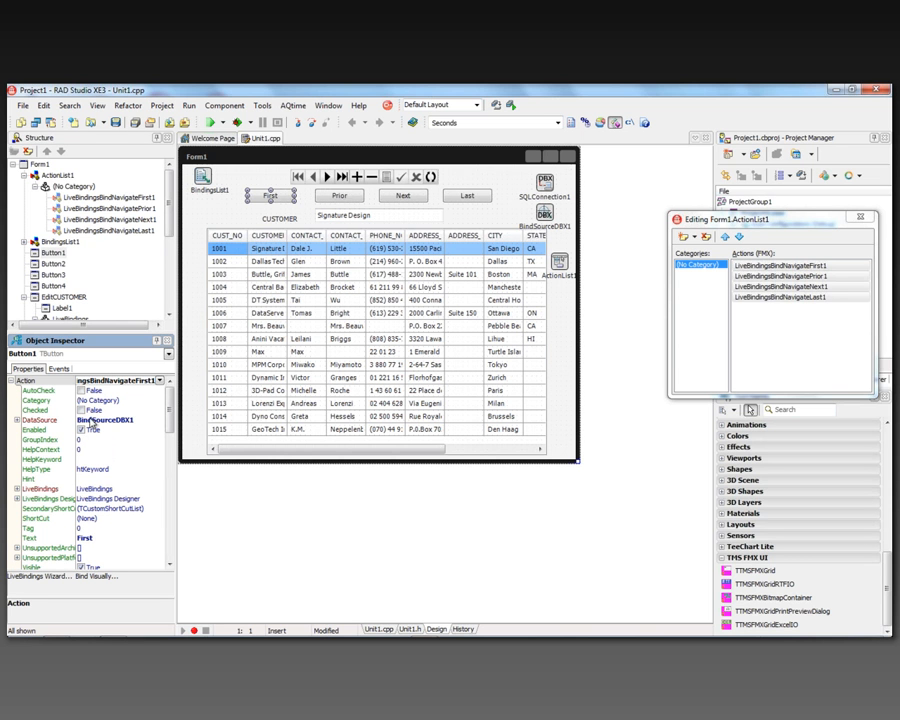
pyautogui.click(340, 196)
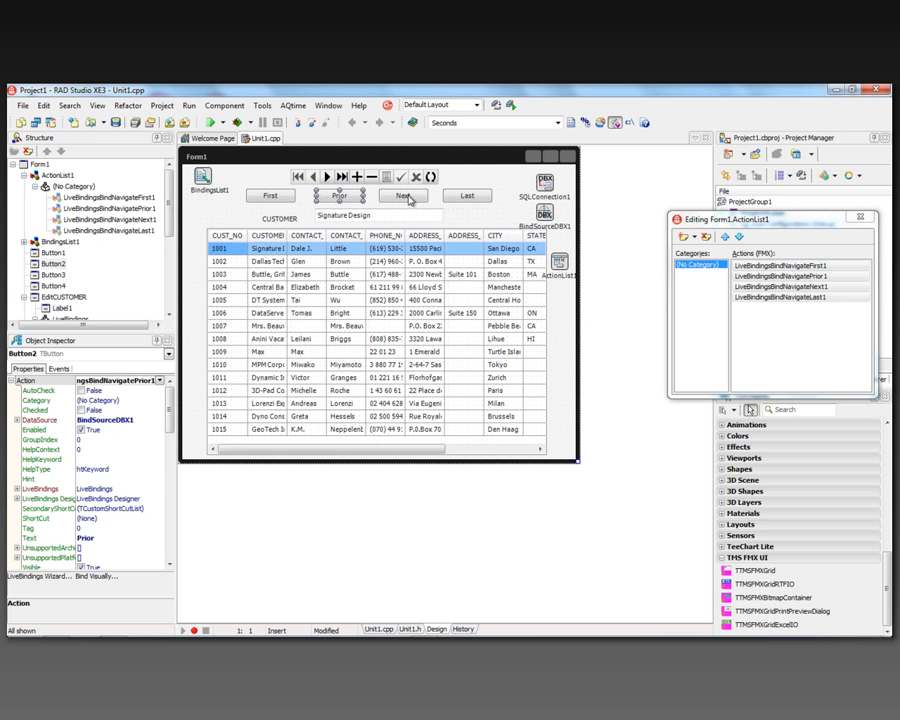
pyautogui.click(384, 176)
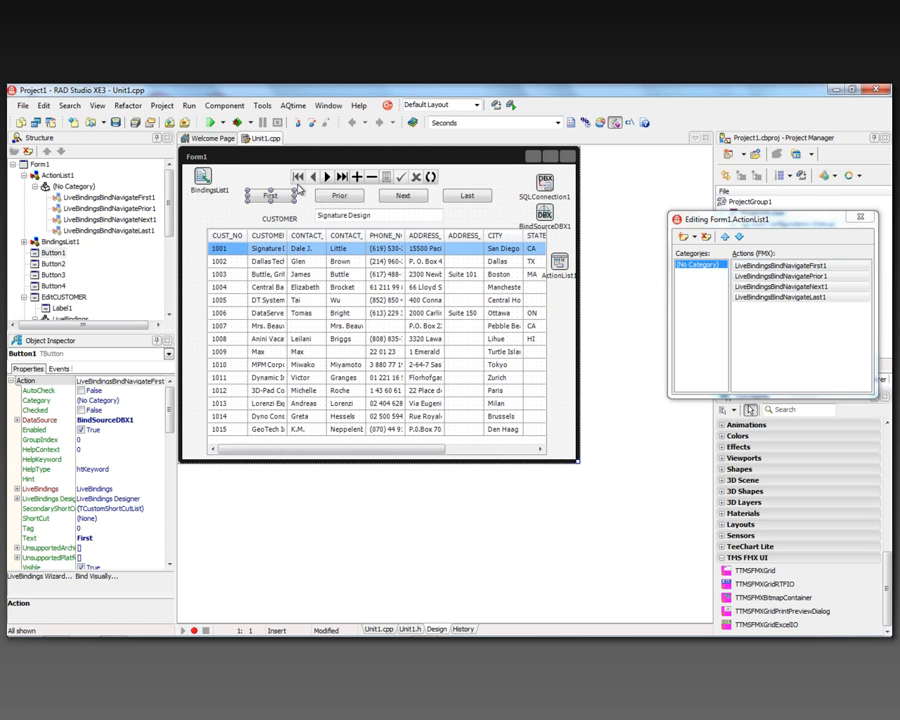
pyautogui.click(340, 196)
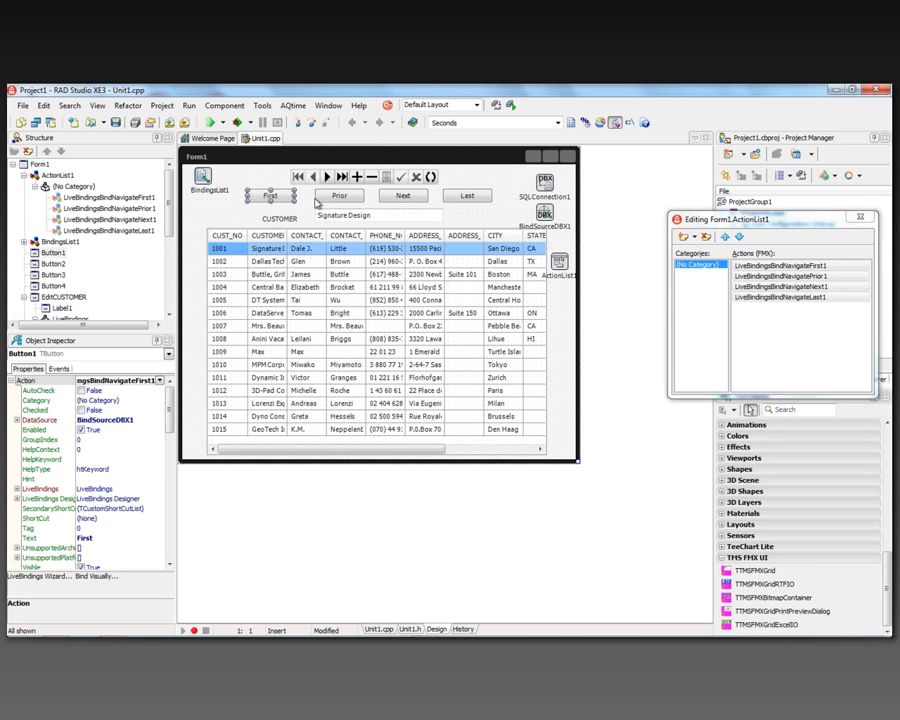
pyautogui.click(340, 196)
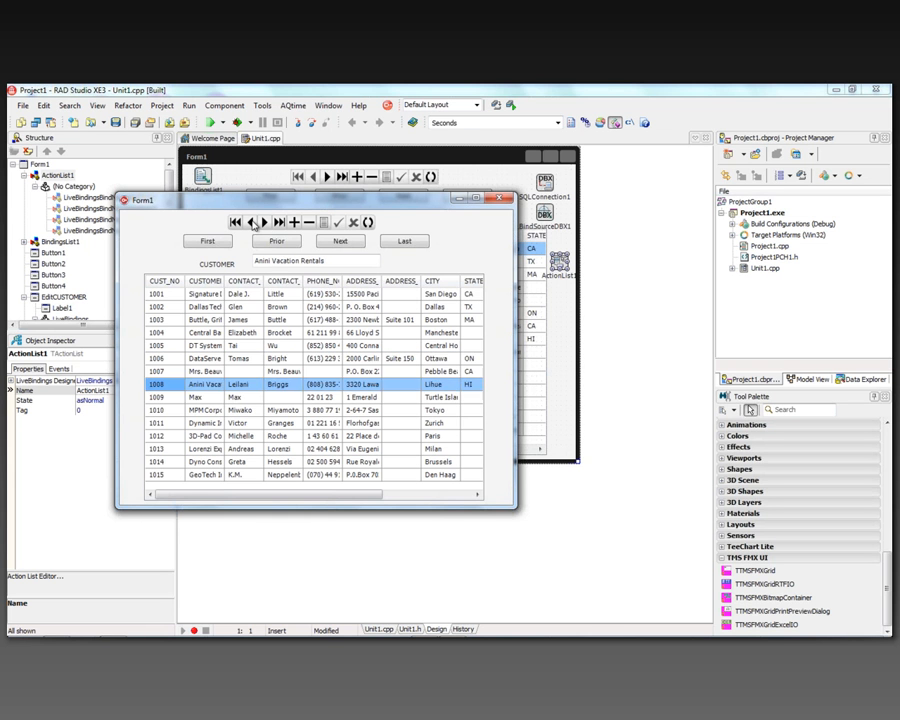
# Step: In the running app, step through customers with First, Next, Last and Prior, then close it
pyautogui.click(236, 222)
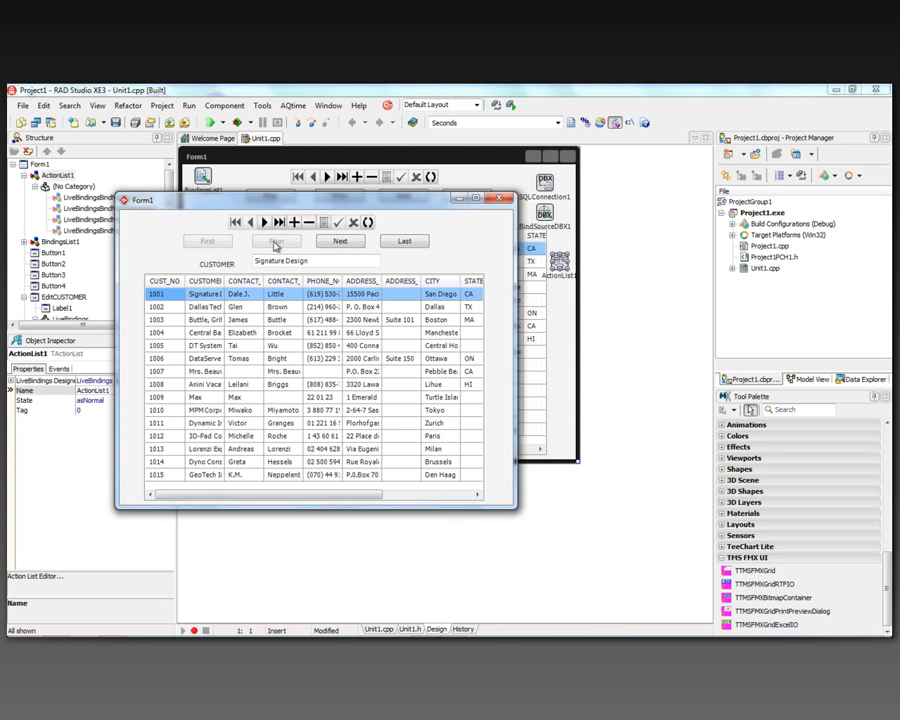
pyautogui.moveTo(388, 244)
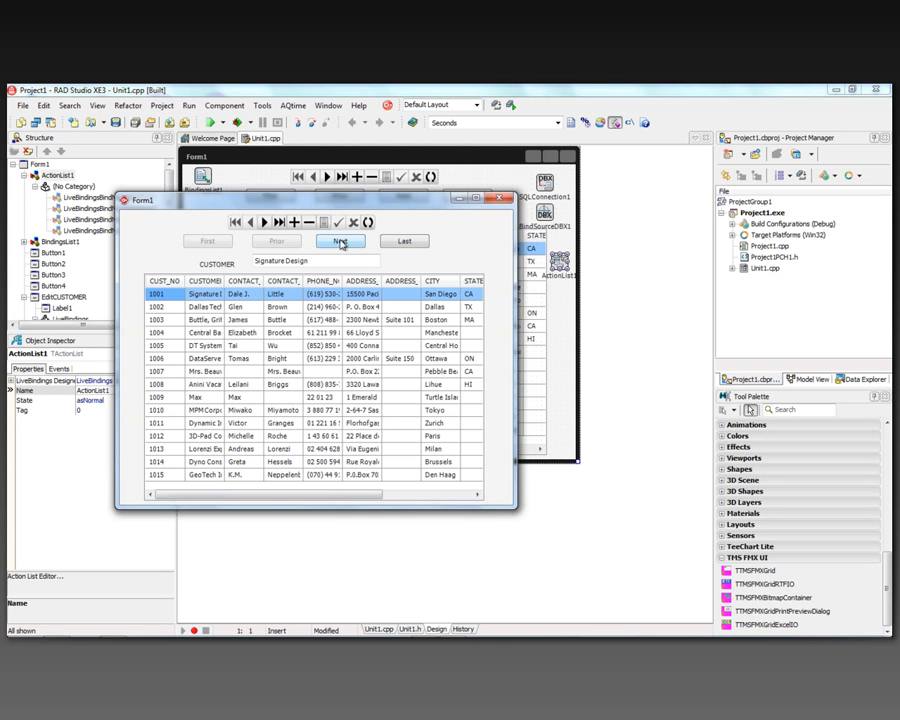
pyautogui.click(340, 240)
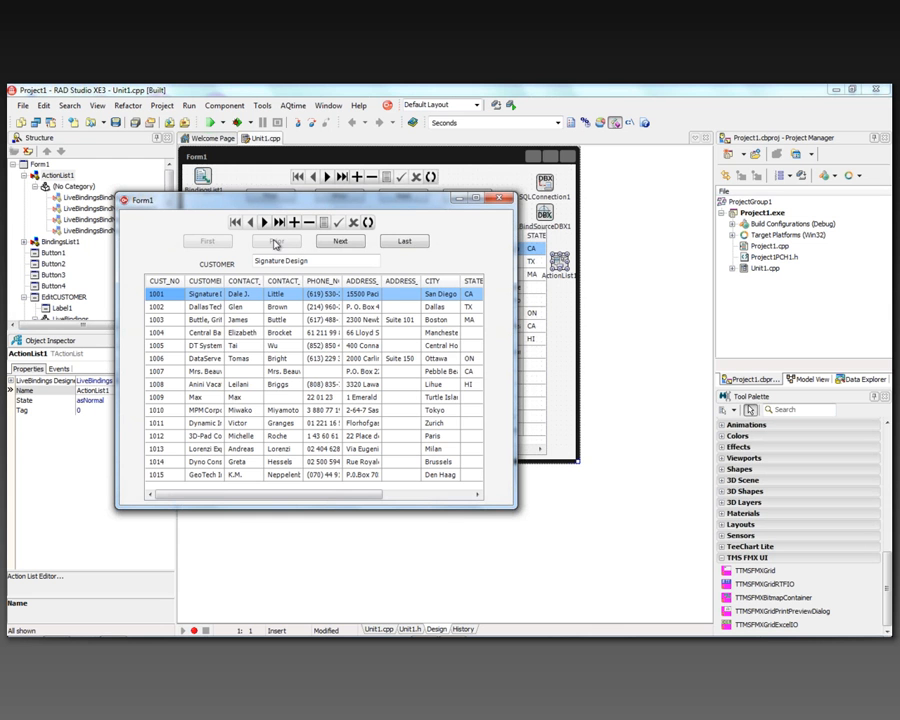
pyautogui.click(404, 240)
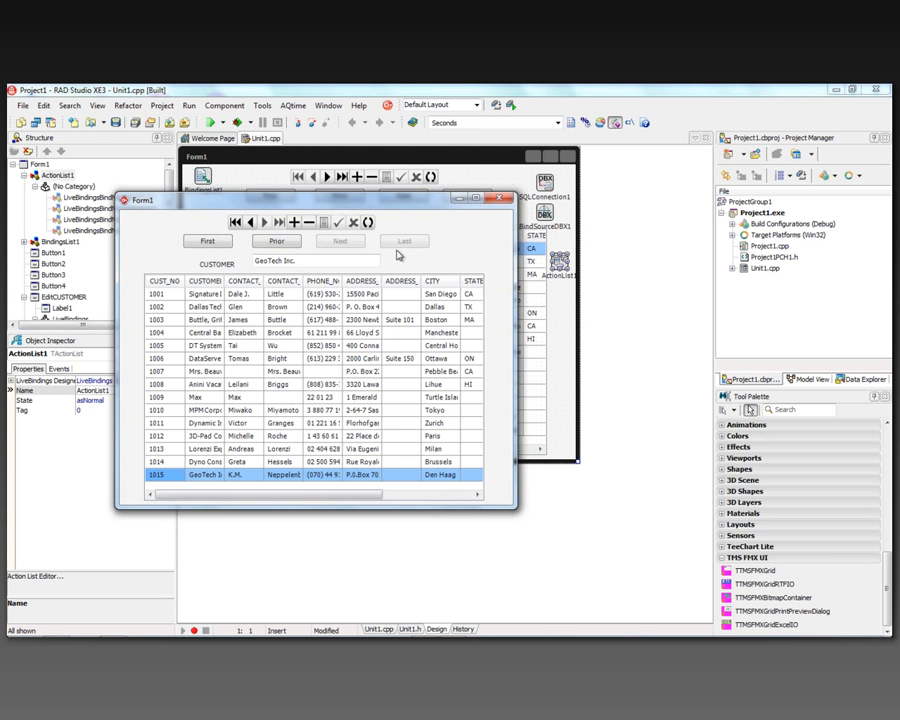
pyautogui.moveTo(344, 248)
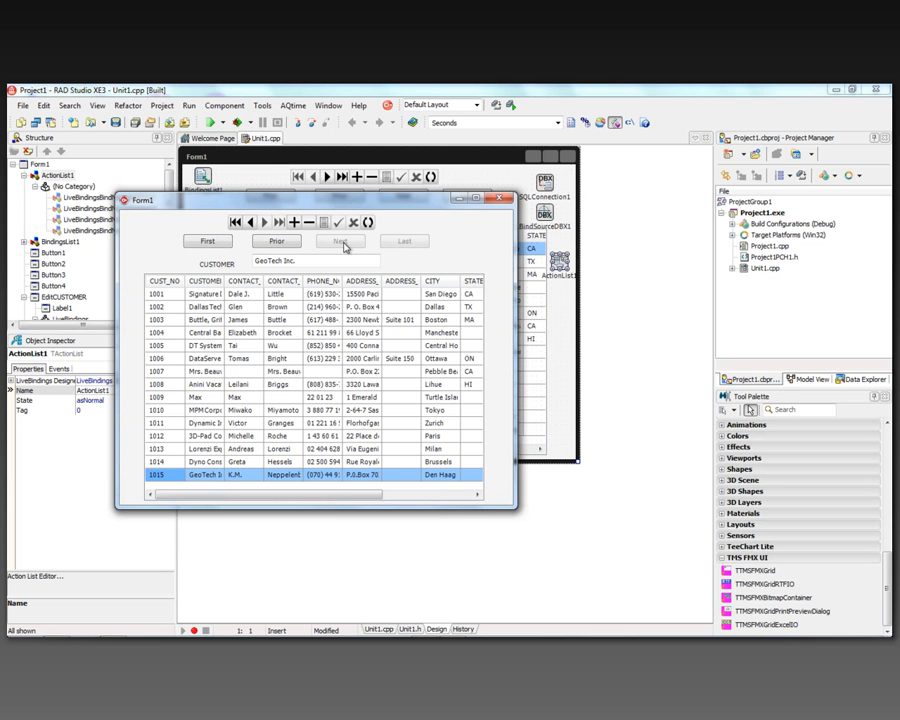
pyautogui.moveTo(390, 244)
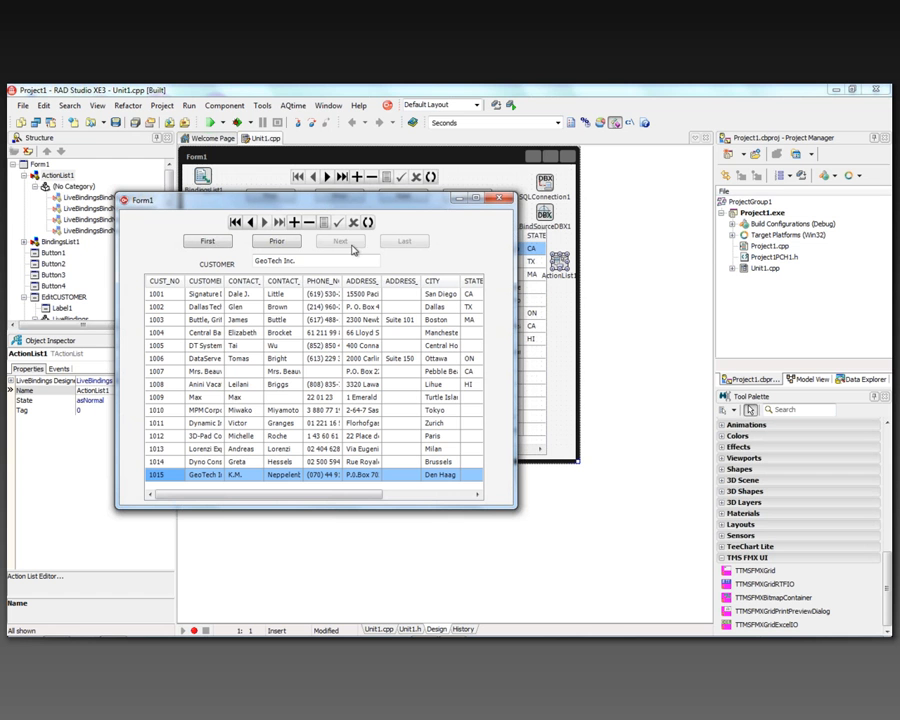
pyautogui.moveTo(384, 248)
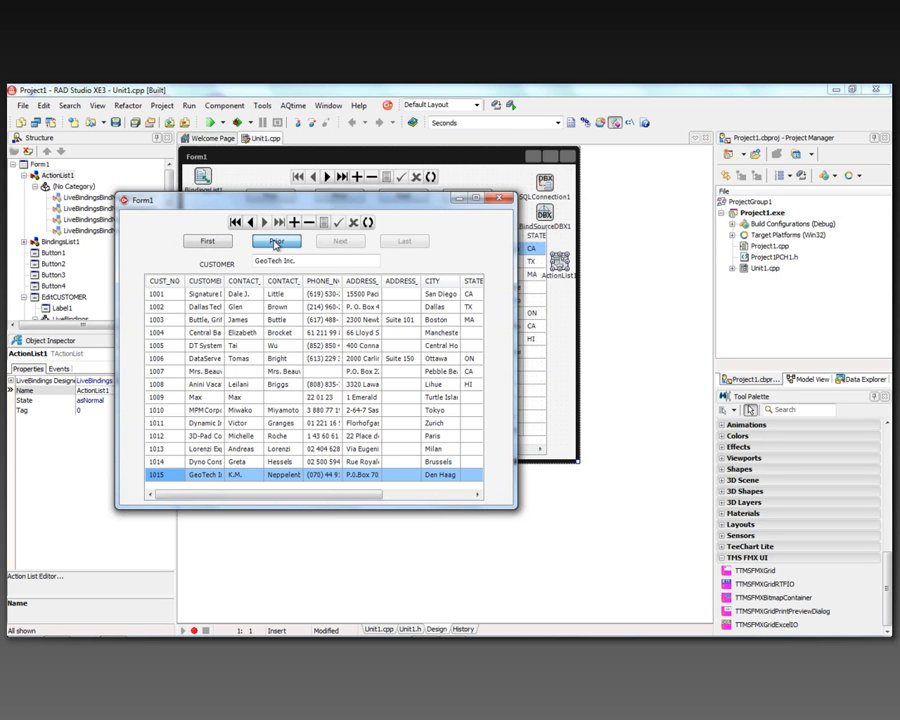
pyautogui.click(276, 240)
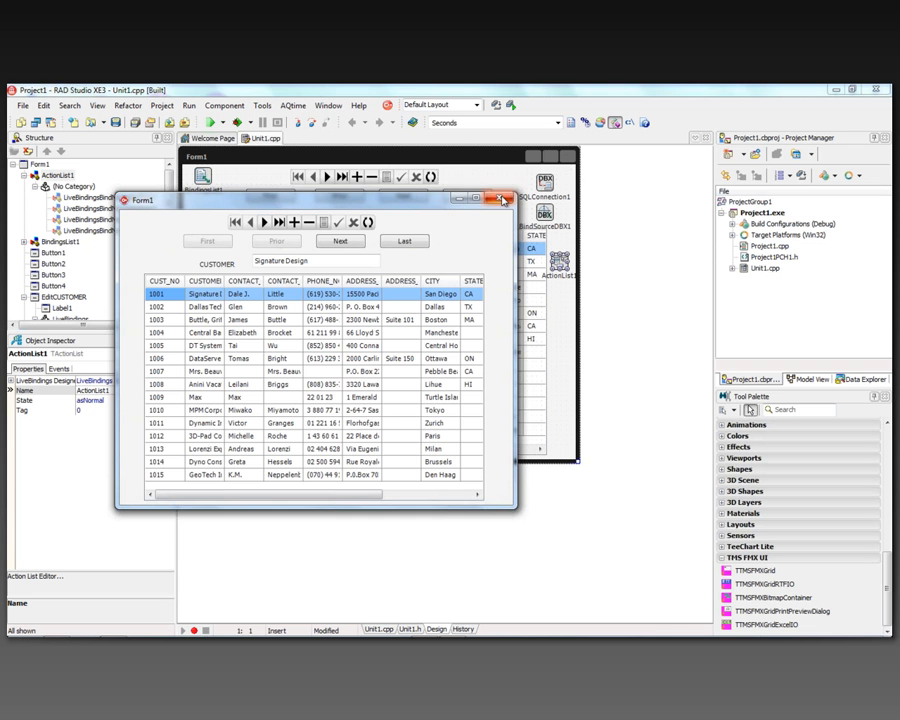
pyautogui.click(502, 198)
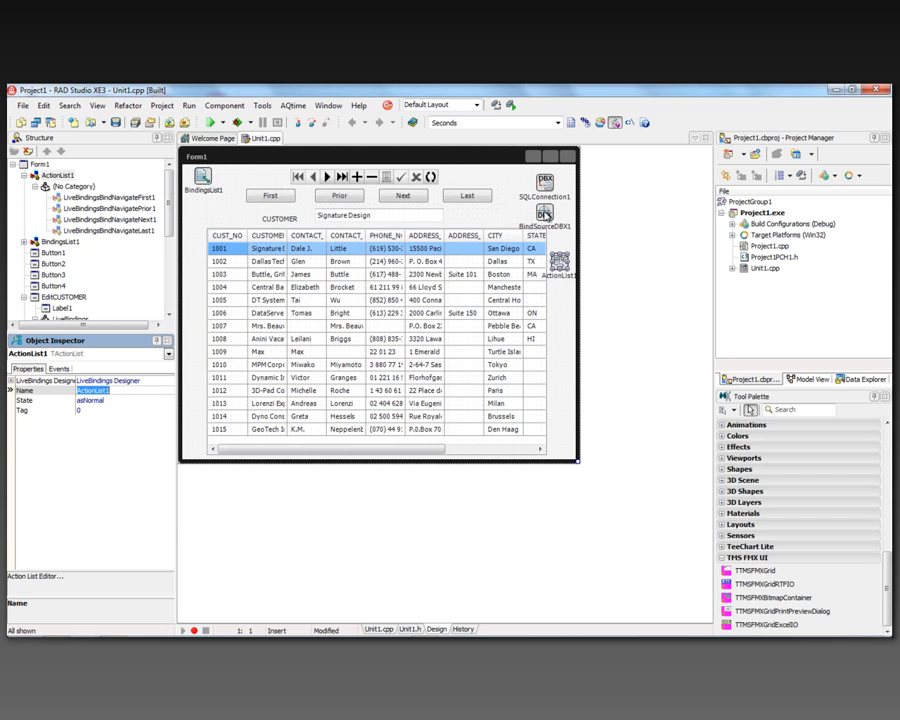
pyautogui.moveTo(524, 228)
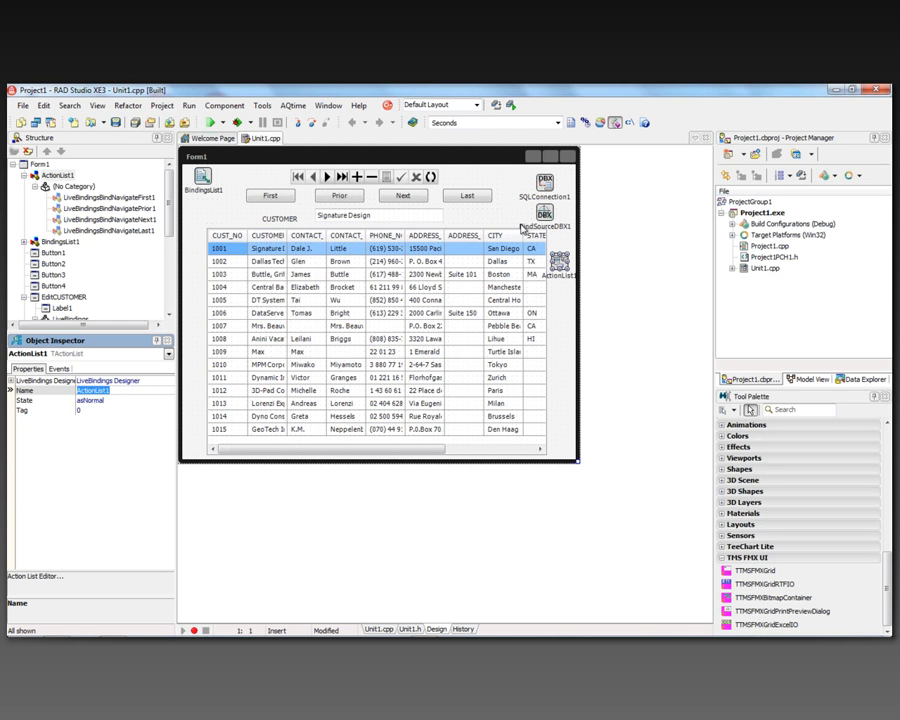
pyautogui.moveTo(314, 206)
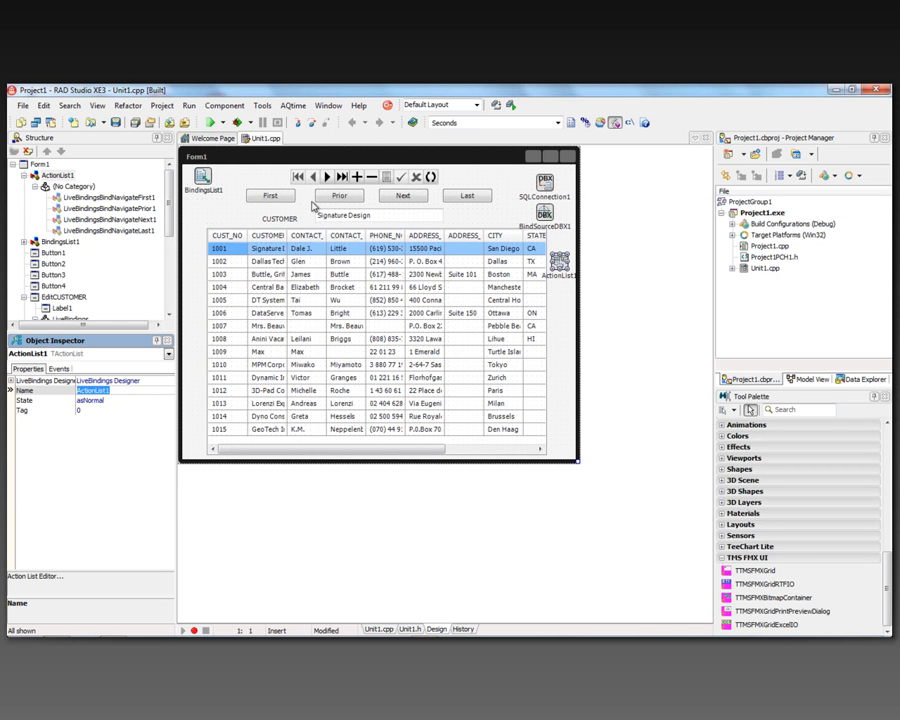
pyautogui.click(338, 196)
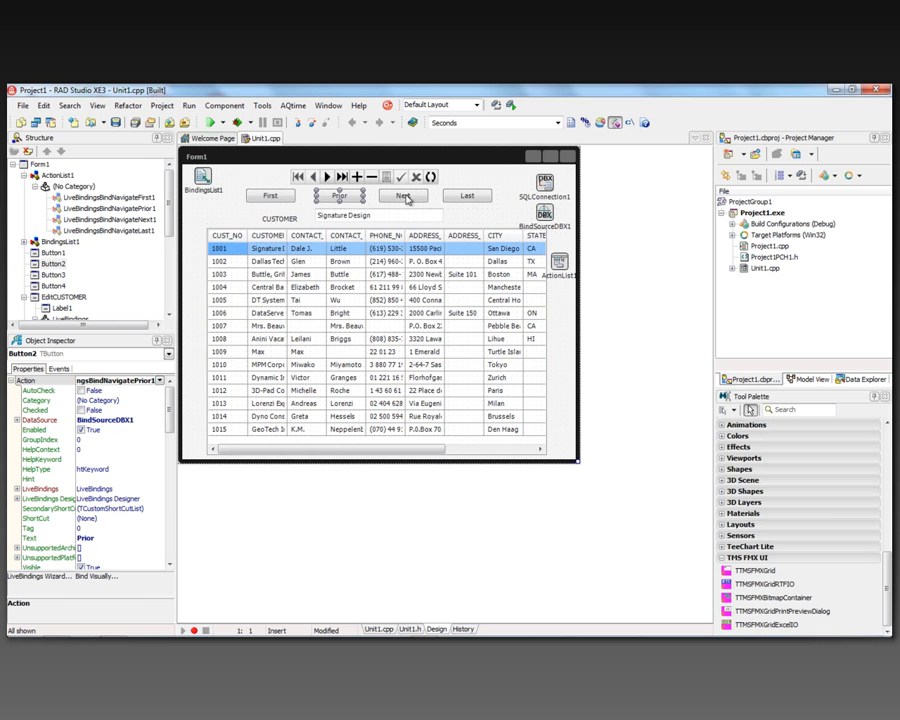
pyautogui.click(466, 196)
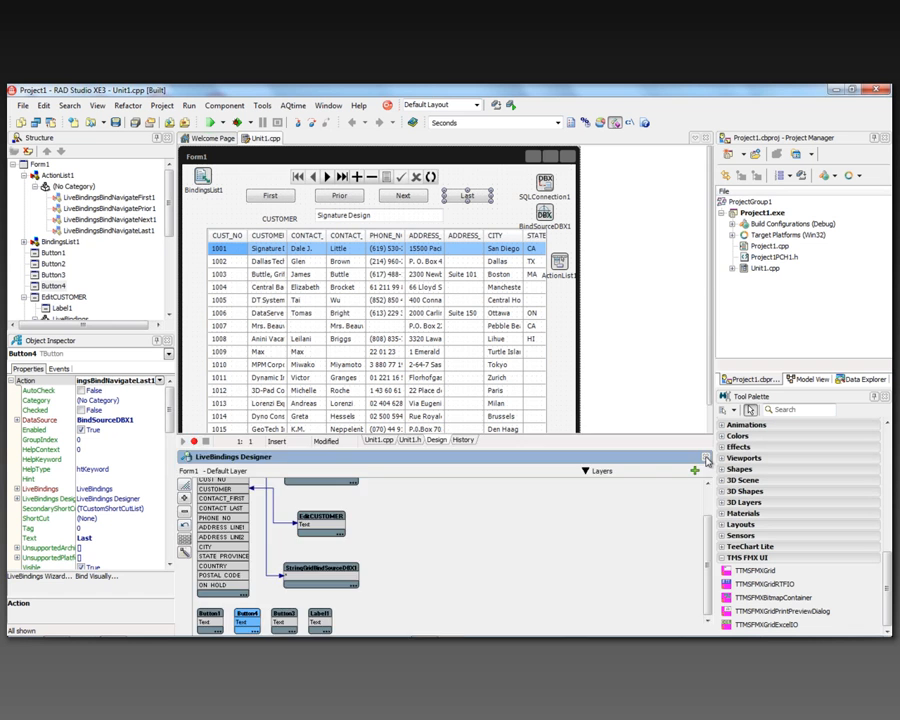
pyautogui.click(706, 458)
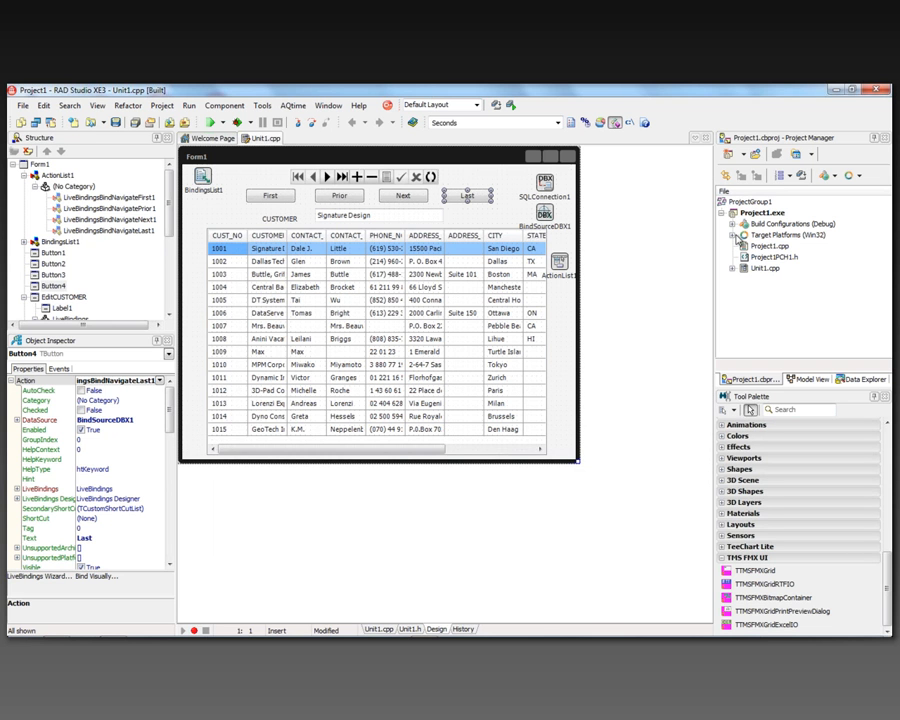
pyautogui.rightClick(776, 234)
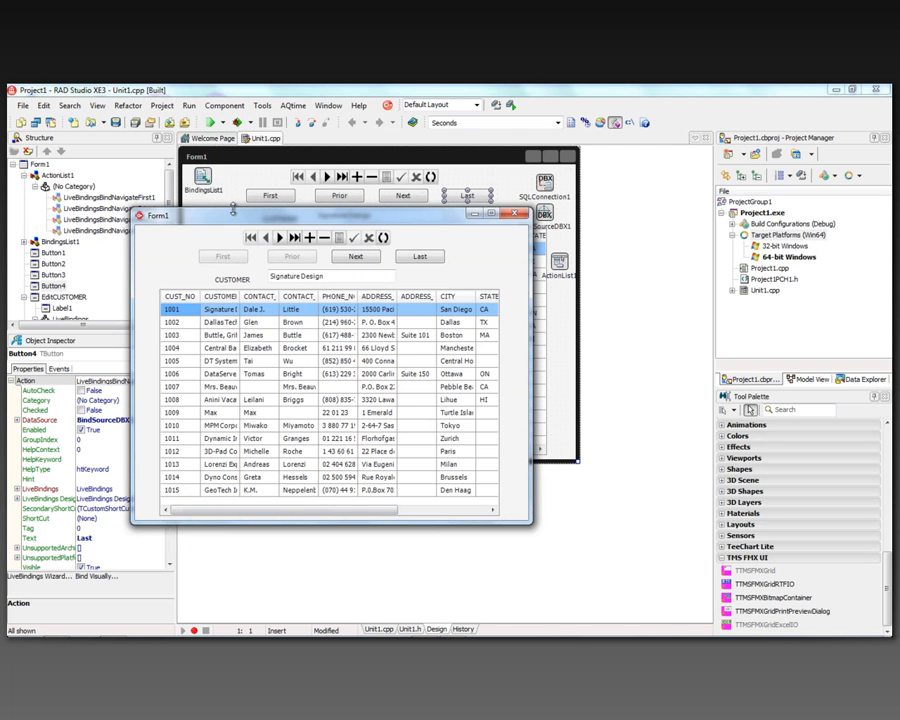
# Step: In the 64-bit app, jump to the last and first records to see buttons disable, then close it
pyautogui.click(280, 238)
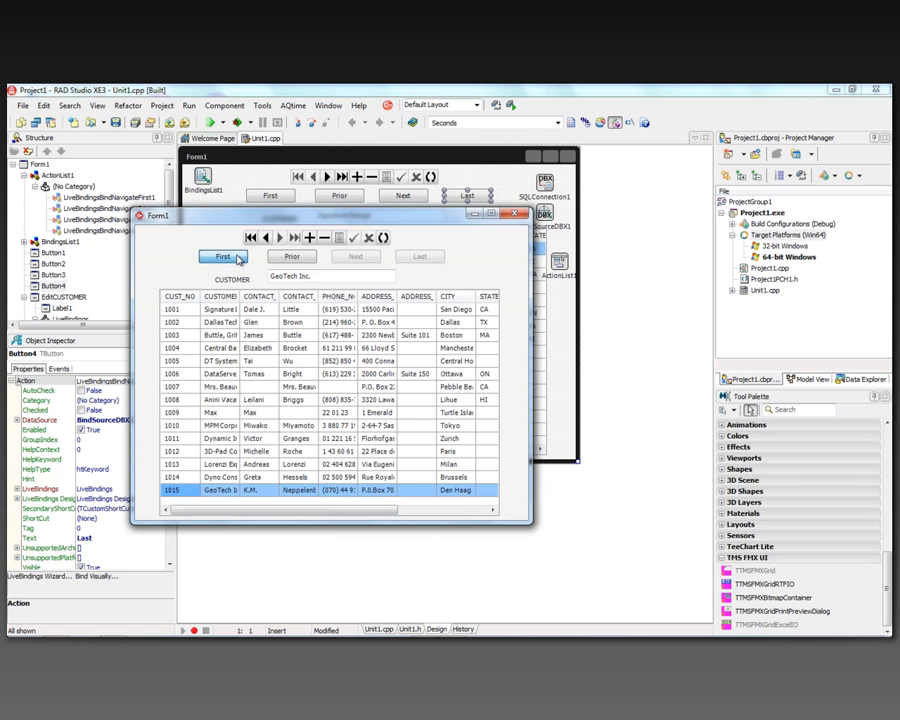
pyautogui.click(224, 256)
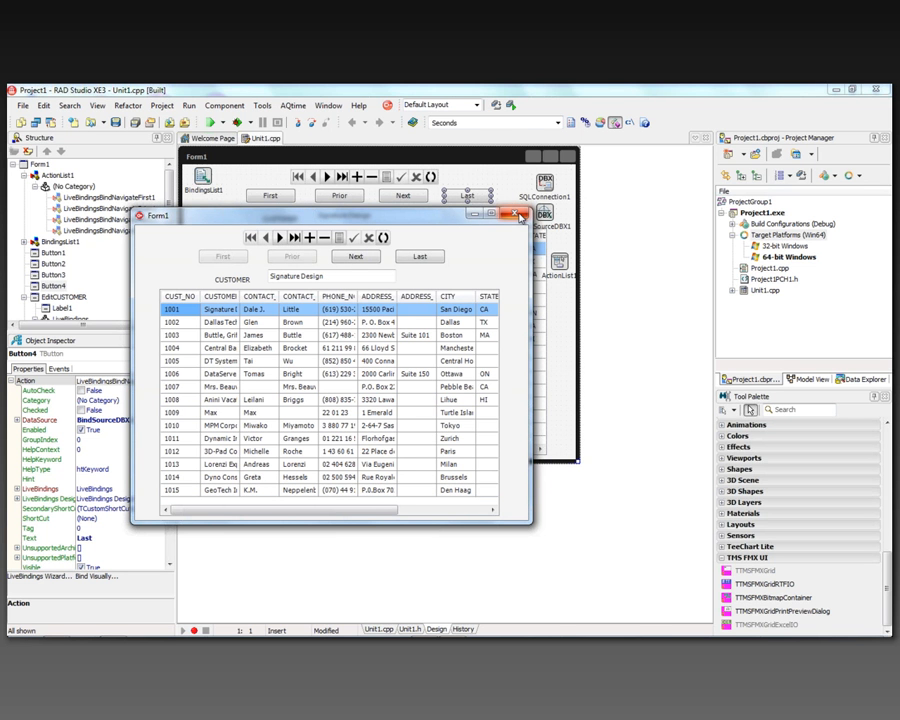
pyautogui.click(518, 216)
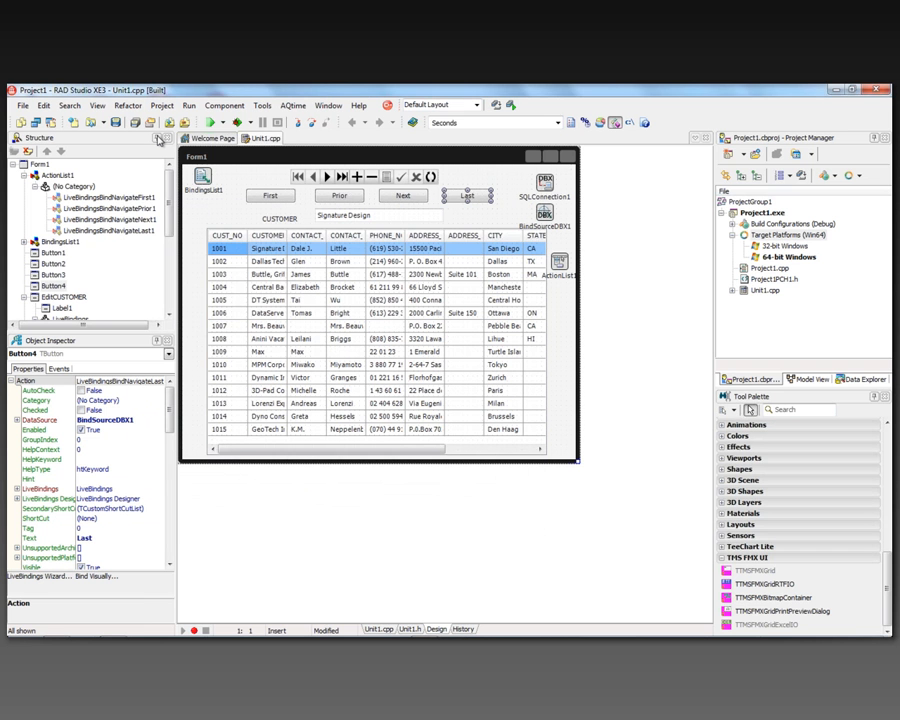